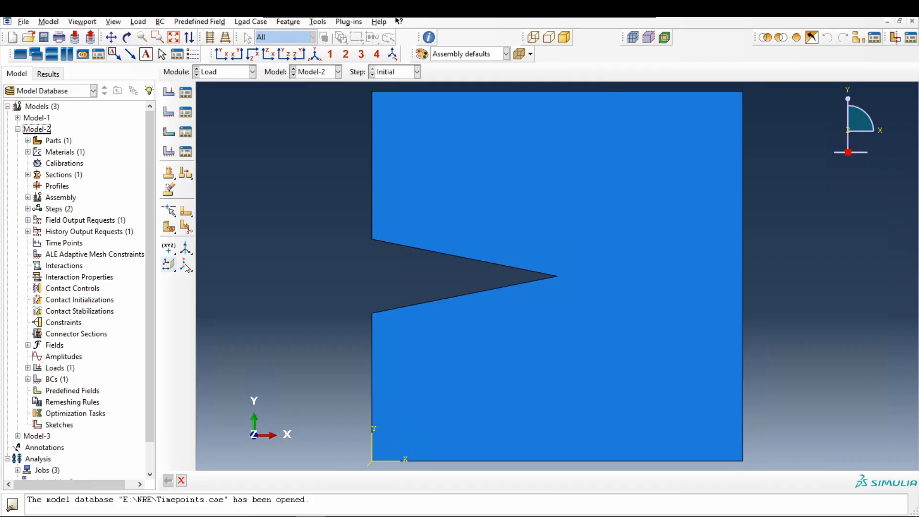
Review Material-1 of Model-2, including its Depvar, Elastic and User Defined Field behaviours.
left_click(27, 152)
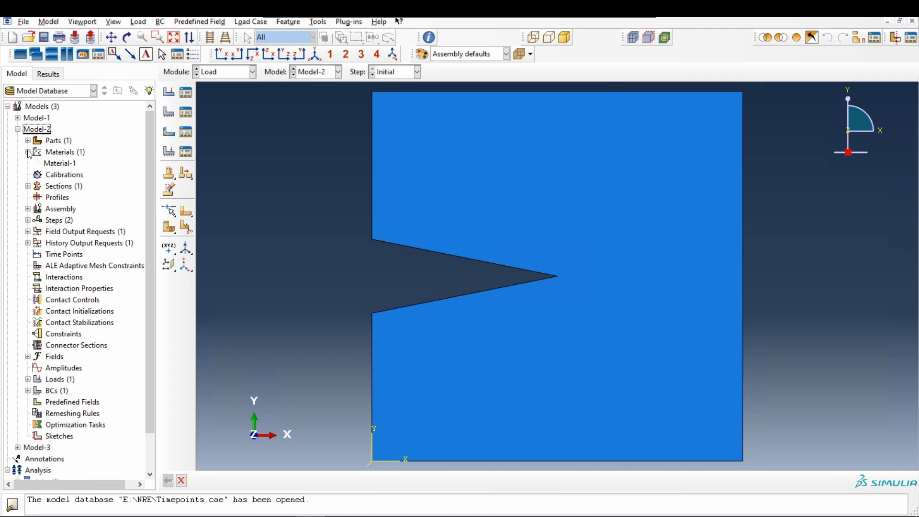
double_click(60, 162)
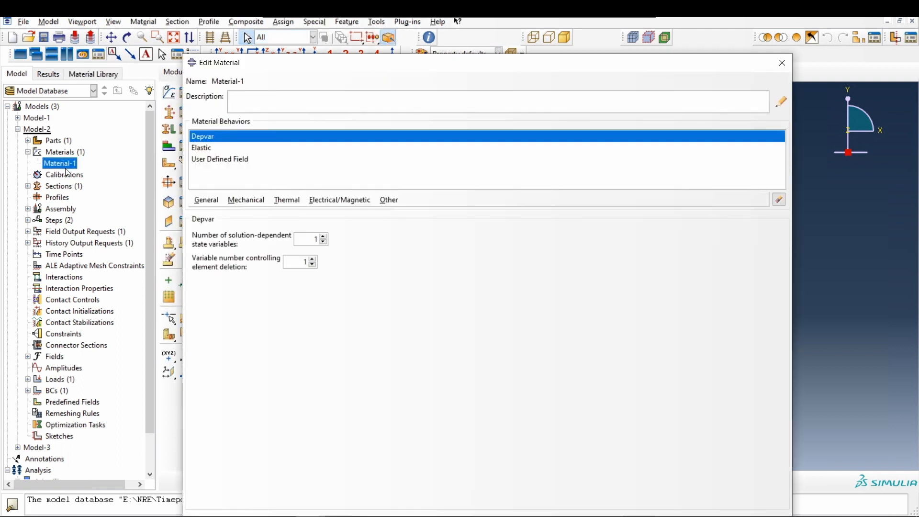
left_click(221, 159)
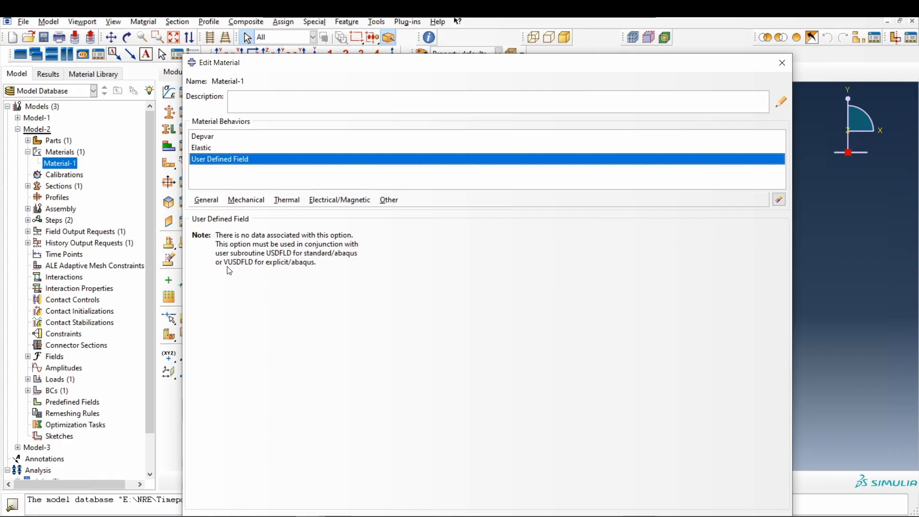
mouse_move(250, 274)
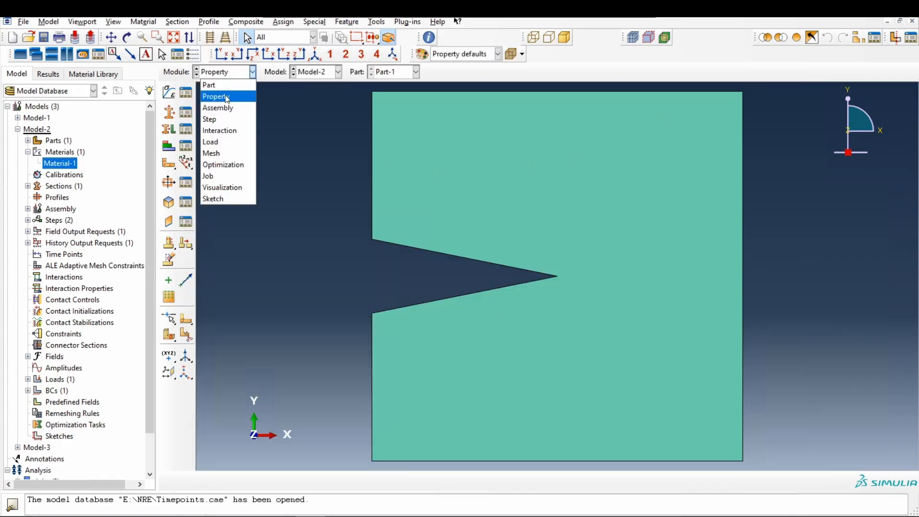
Review Load-1: a user-defined pressure of -10 on Surf-1 in Step-1 requiring VDLOAD.
left_click(211, 142)
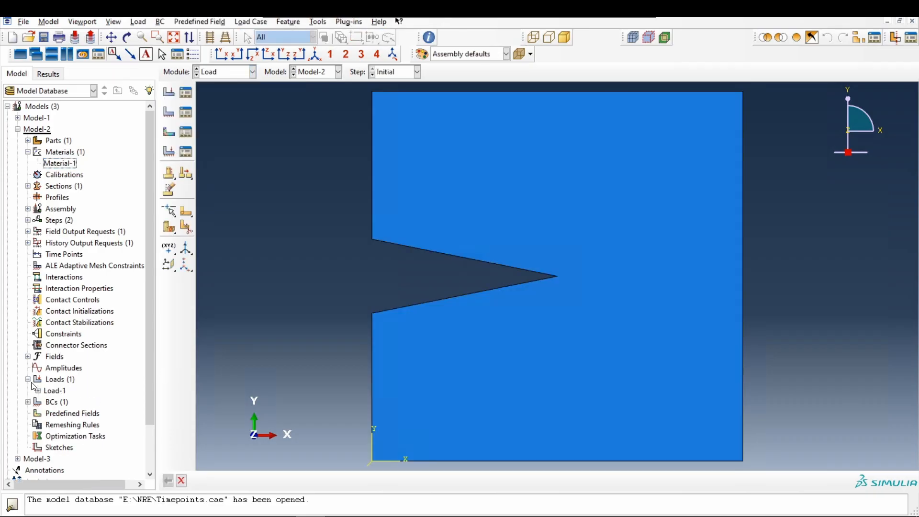
double_click(53, 391)
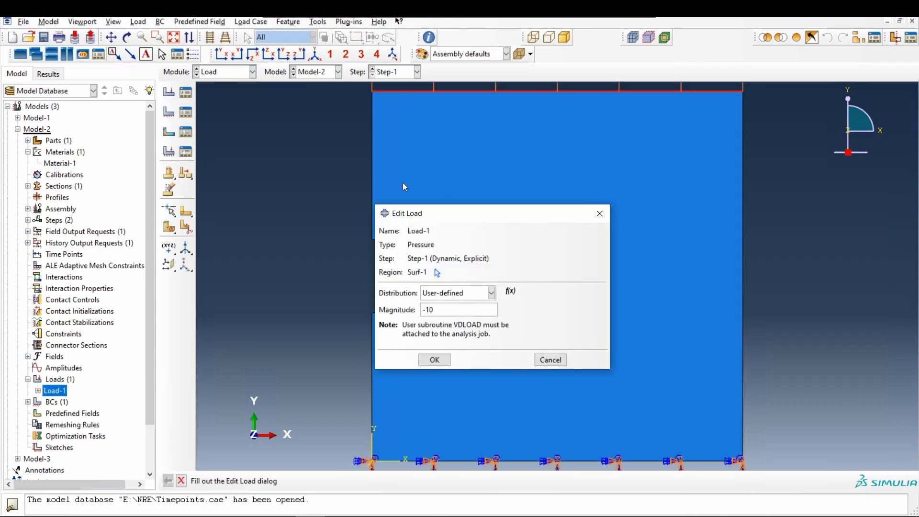
left_click_drag(405, 212, 258, 138)
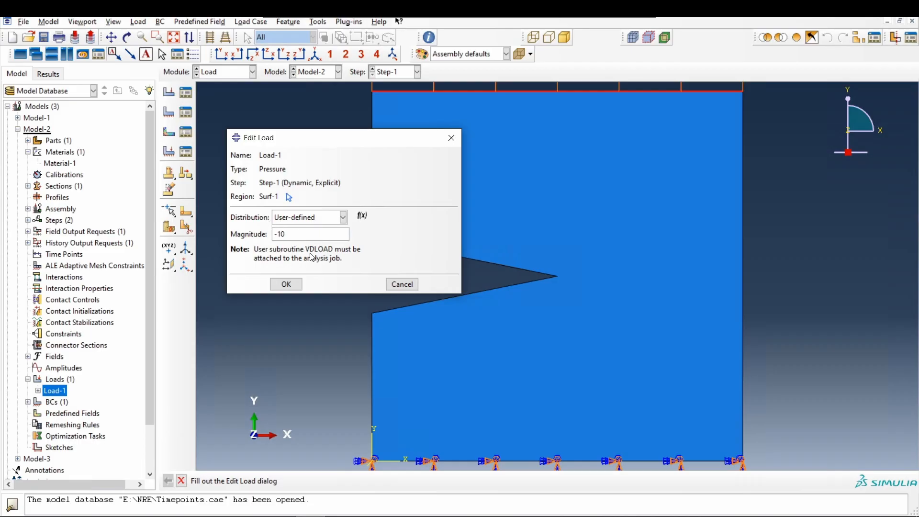
mouse_move(328, 259)
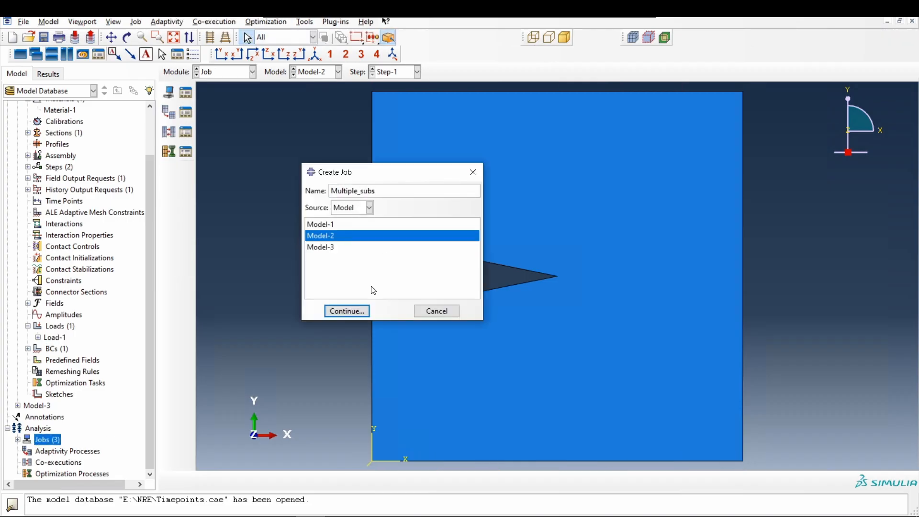
Create job Multiple_subs from Model-2 with E:\NRE\Multiple_subroutines.for as its user subroutine file.
left_click(346, 310)
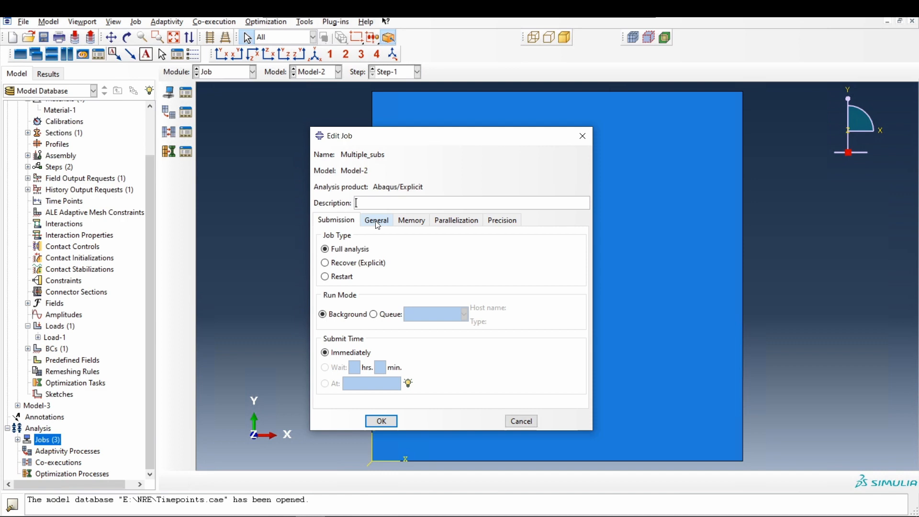
left_click(377, 220)
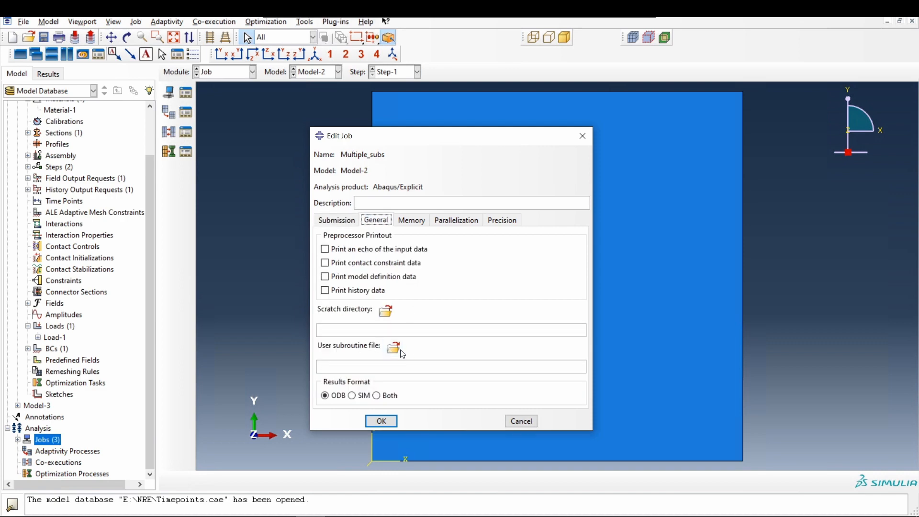
mouse_move(393, 347)
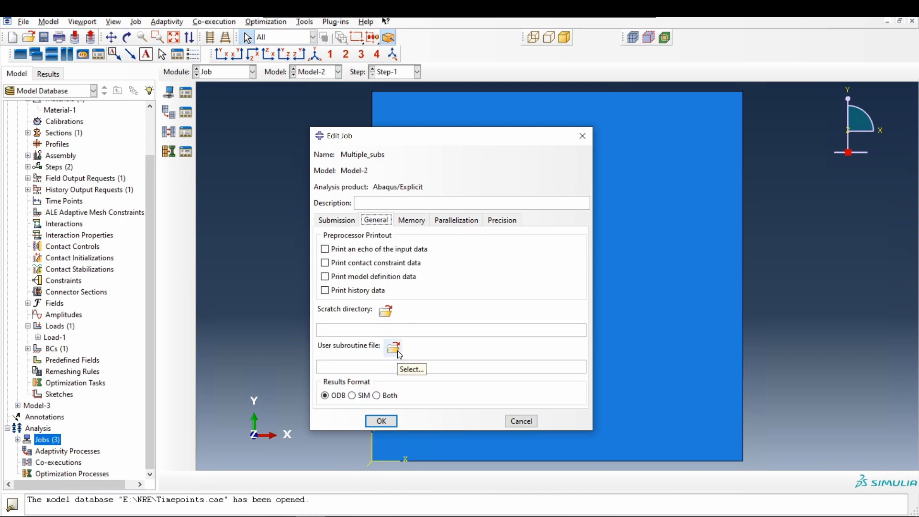
left_click(450, 367)
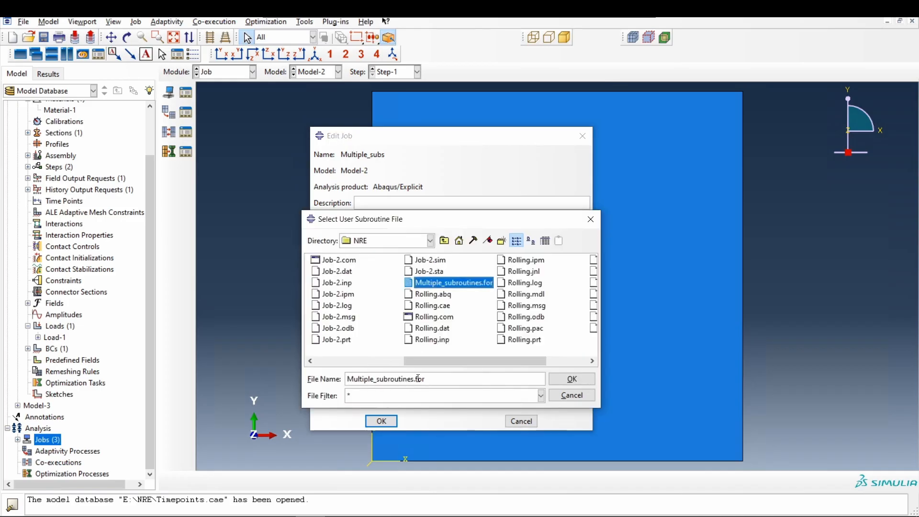
left_click(570, 379)
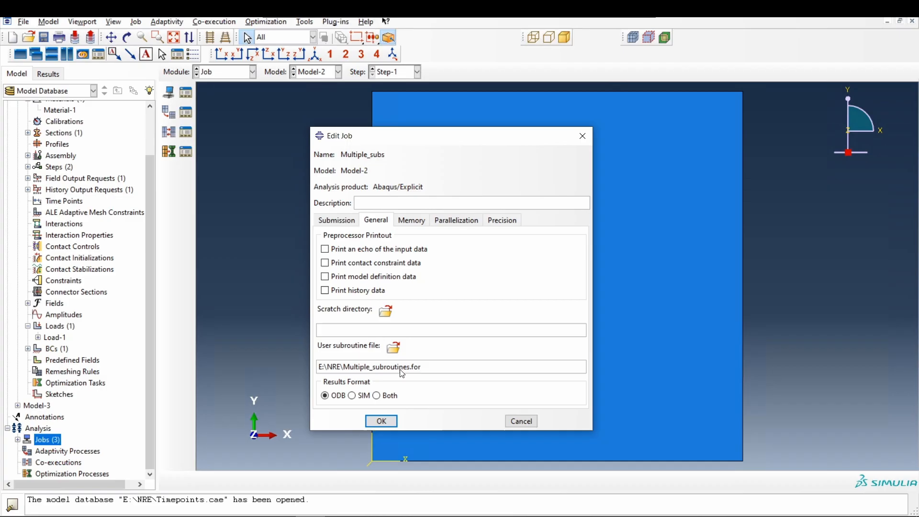
mouse_move(419, 381)
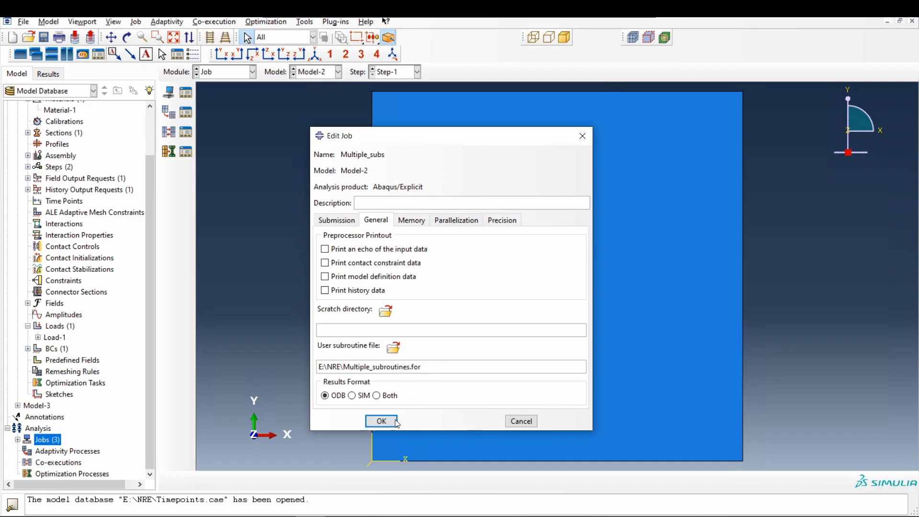
left_click(381, 422)
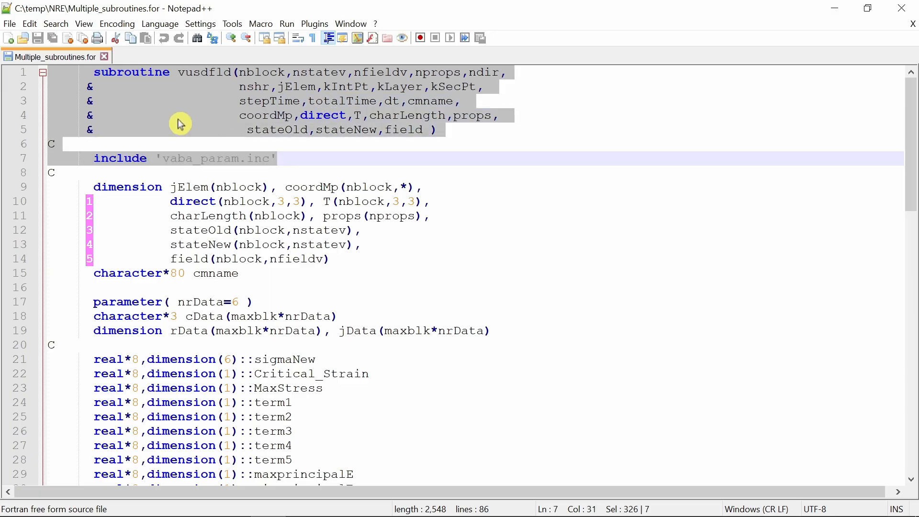
Review Multiple_subroutines.for in Notepad++ with VUSDFLD ending at line 61 and vdload on lines 63–86.
double_click(202, 71)
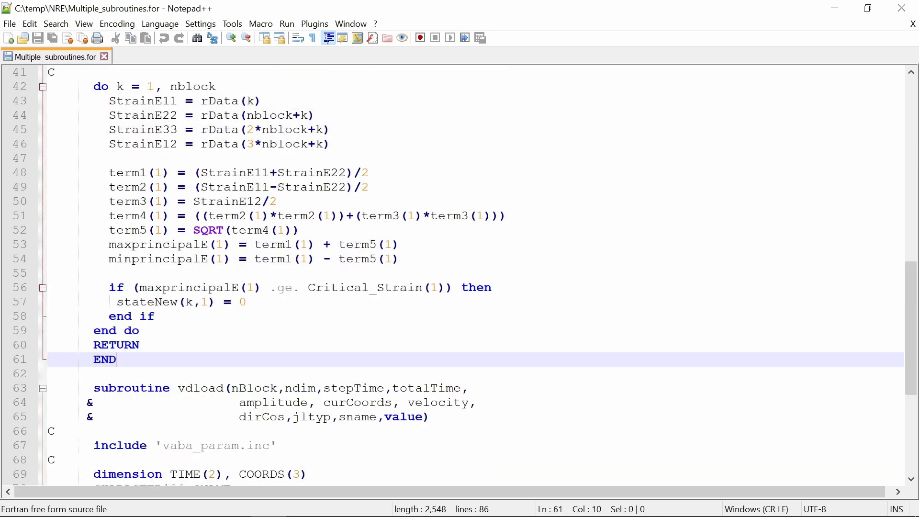
scroll("down", 3)
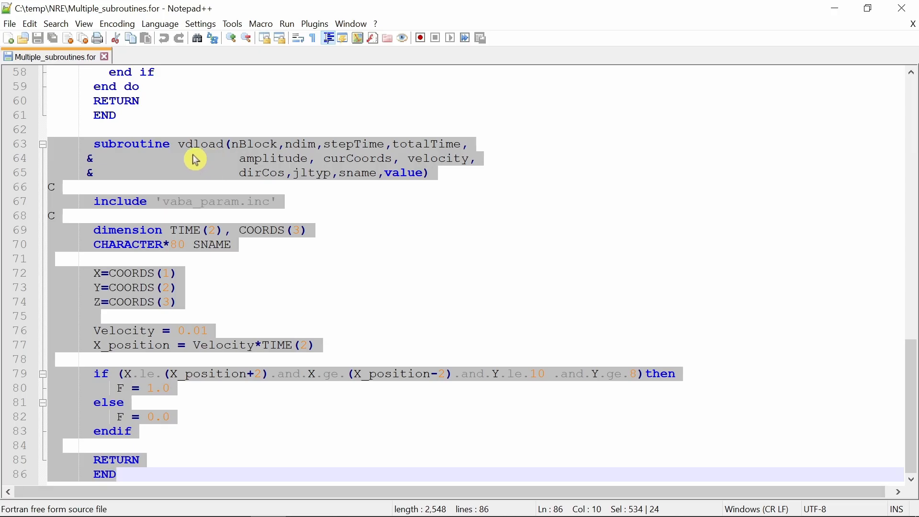
double_click(200, 144)
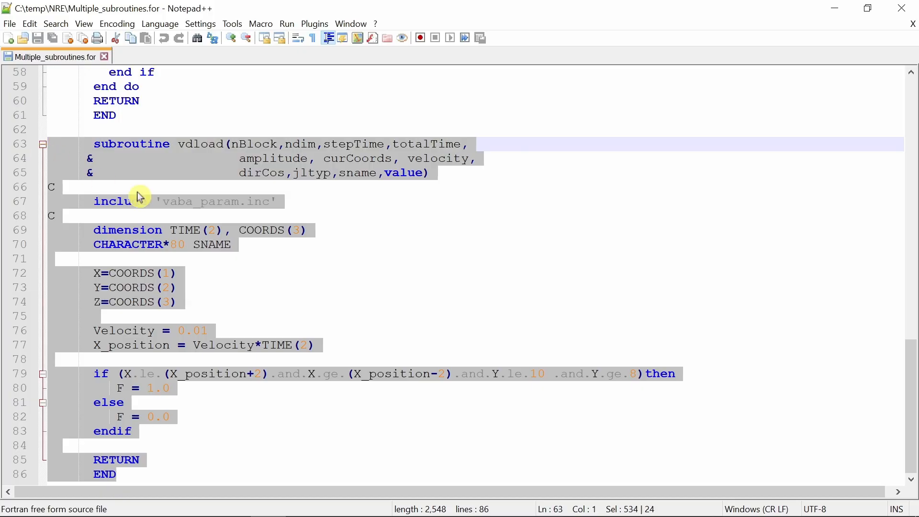
mouse_move(174, 205)
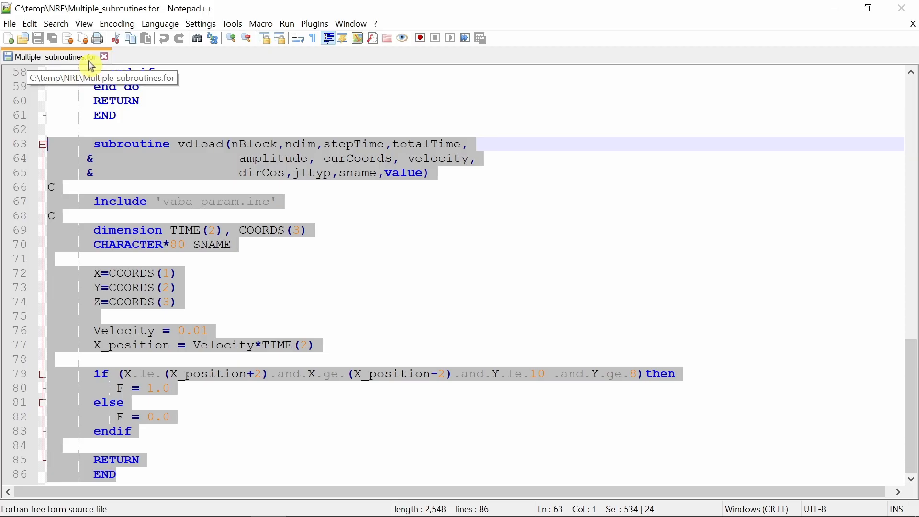
mouse_move(208, 160)
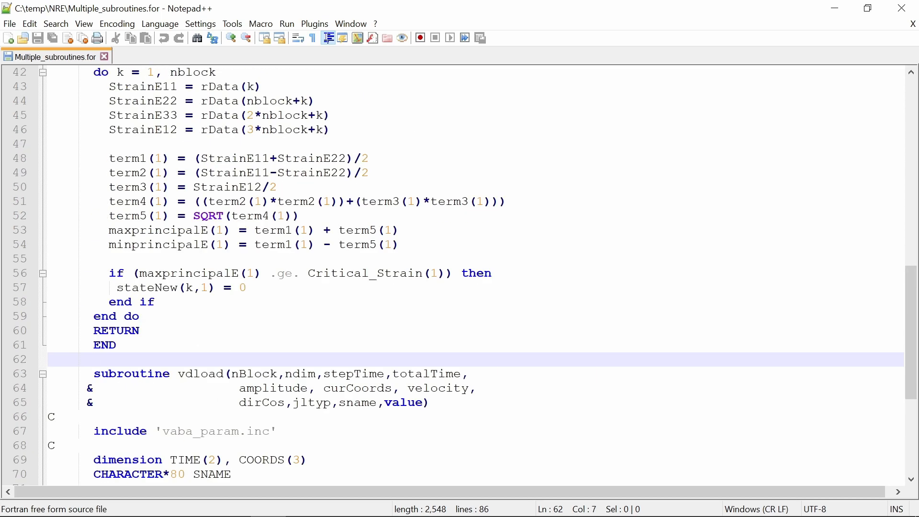
double_click(197, 143)
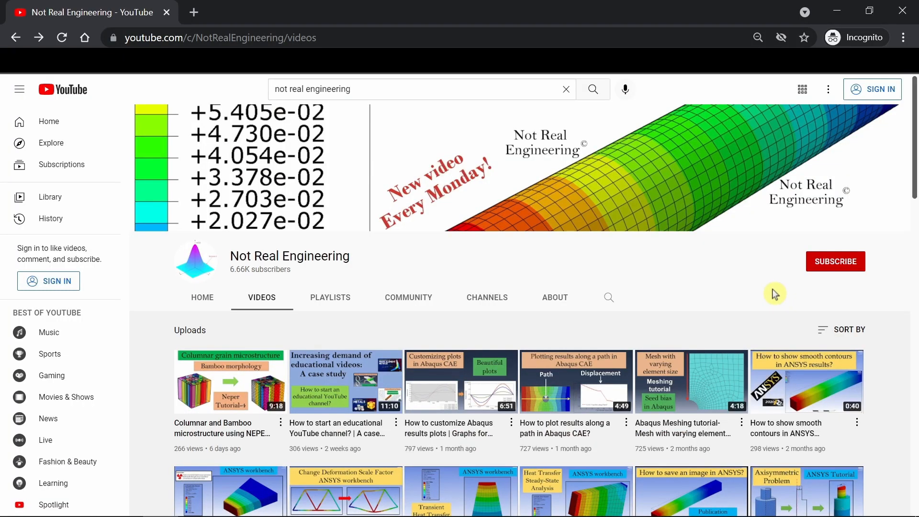
mouse_move(806, 221)
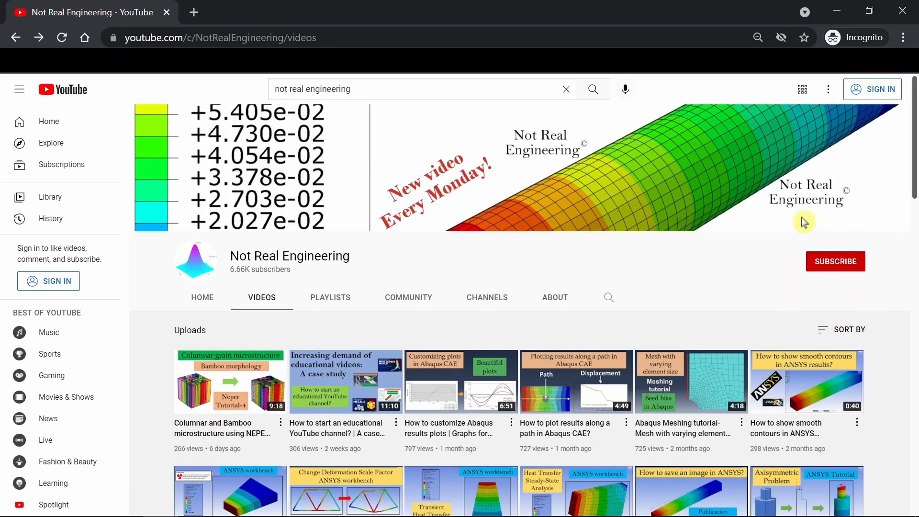
mouse_move(795, 266)
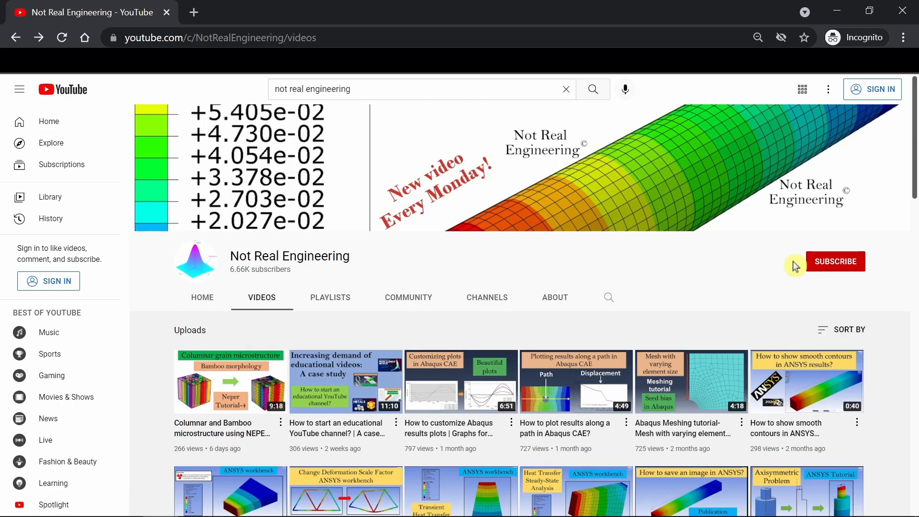
mouse_move(381, 325)
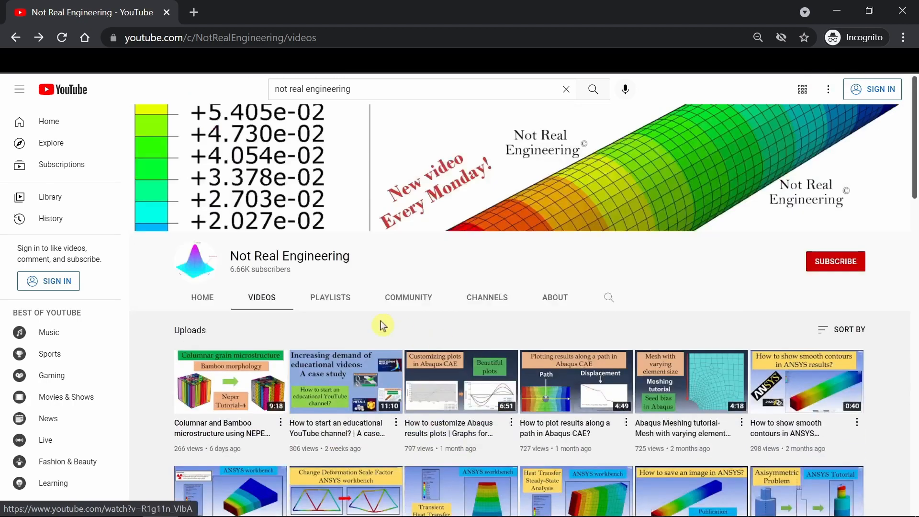
Browse the Not Real Engineering channel's playlists, including ANSYS and ABAQUS tutorials.
left_click(330, 296)
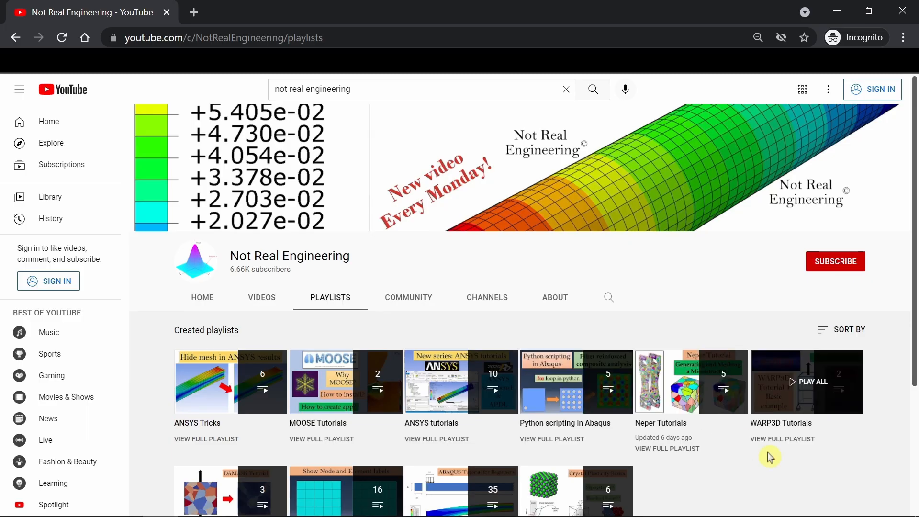
scroll("down", 3)
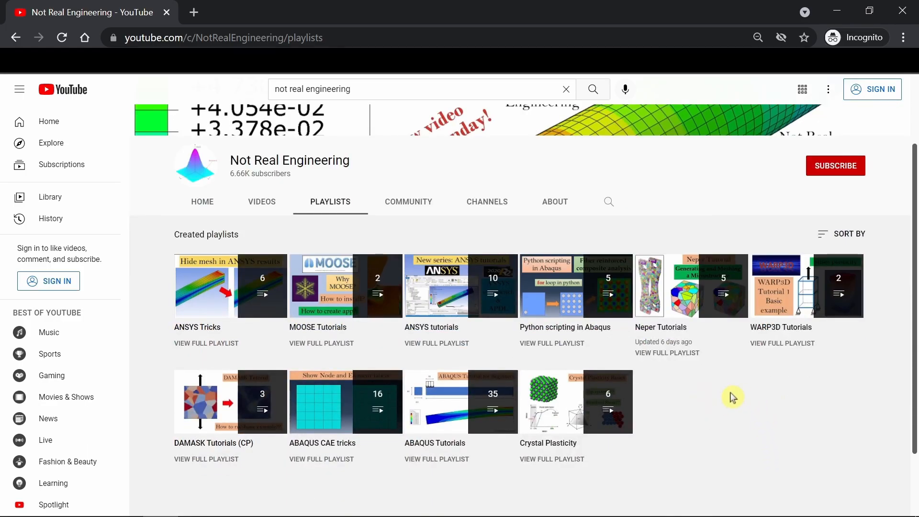
mouse_move(725, 408)
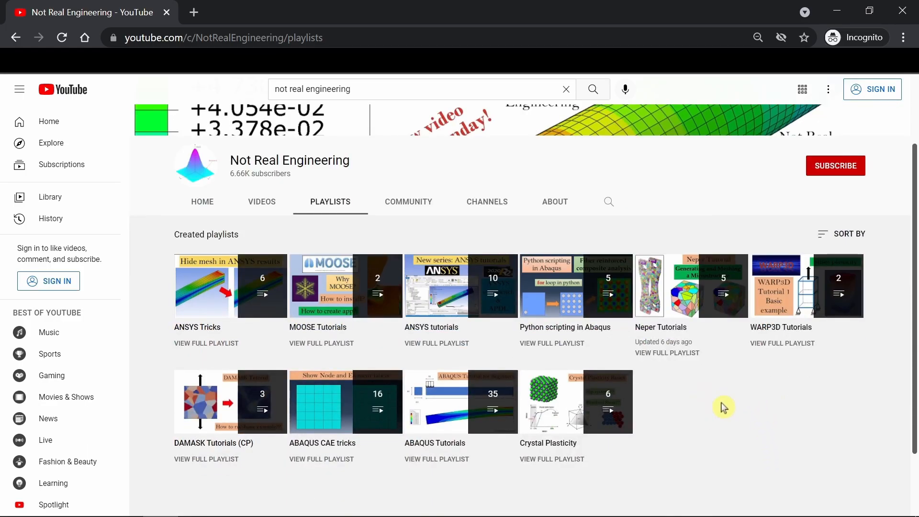
mouse_move(699, 401)
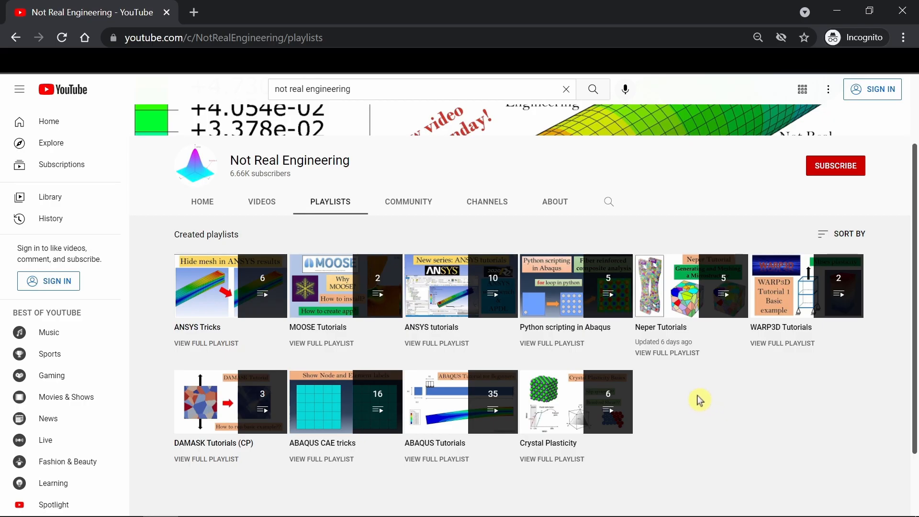
mouse_move(427, 346)
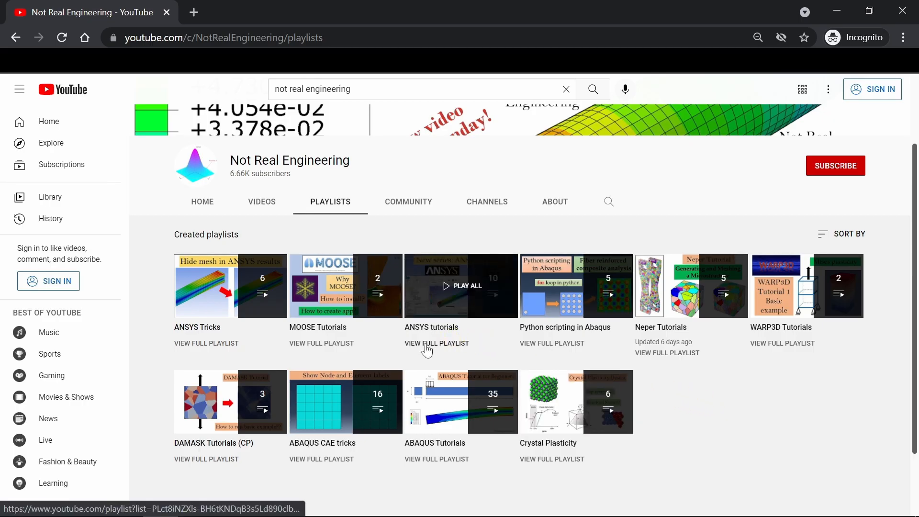
left_click(437, 343)
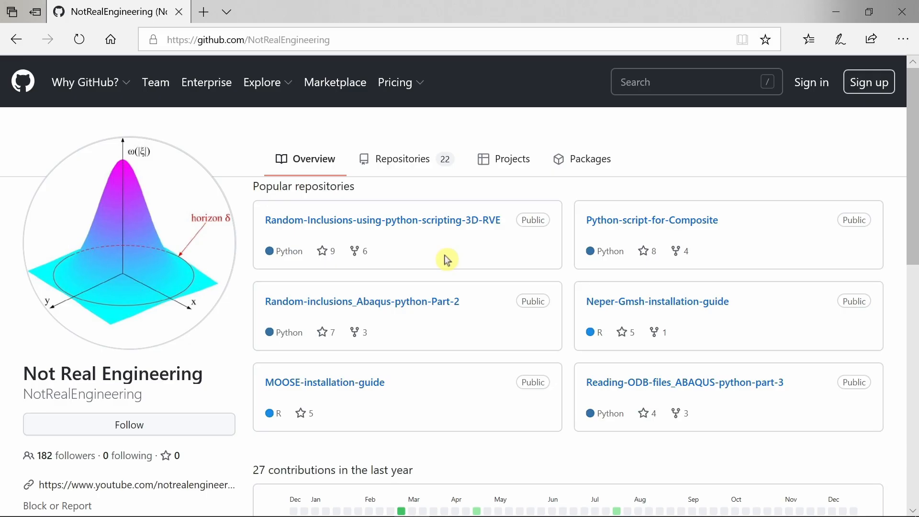
mouse_move(443, 263)
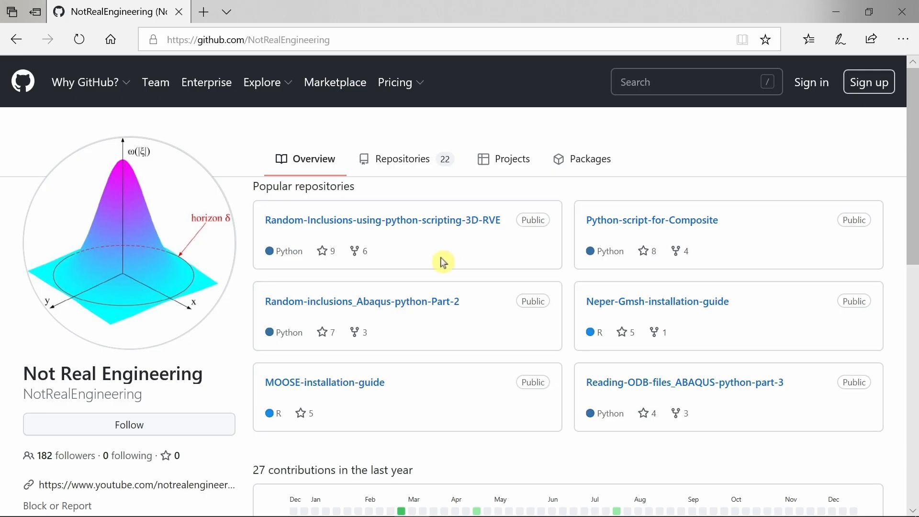
mouse_move(480, 310)
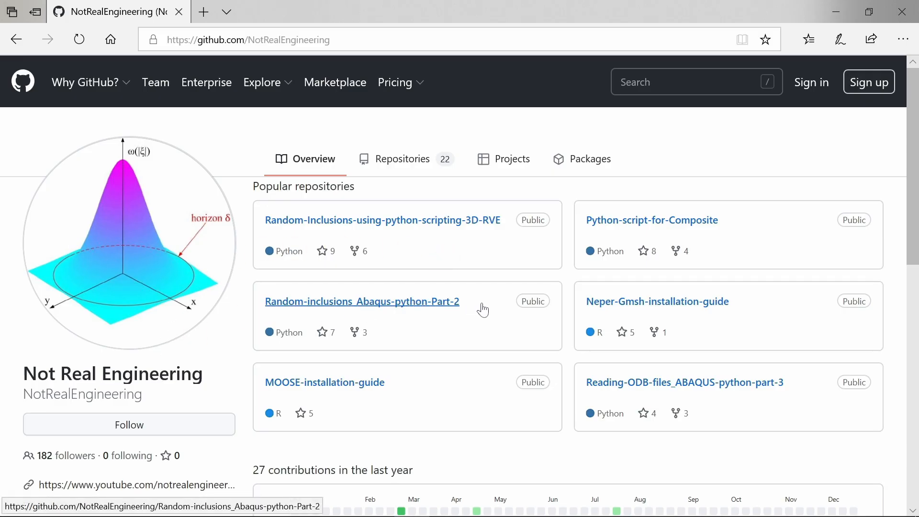